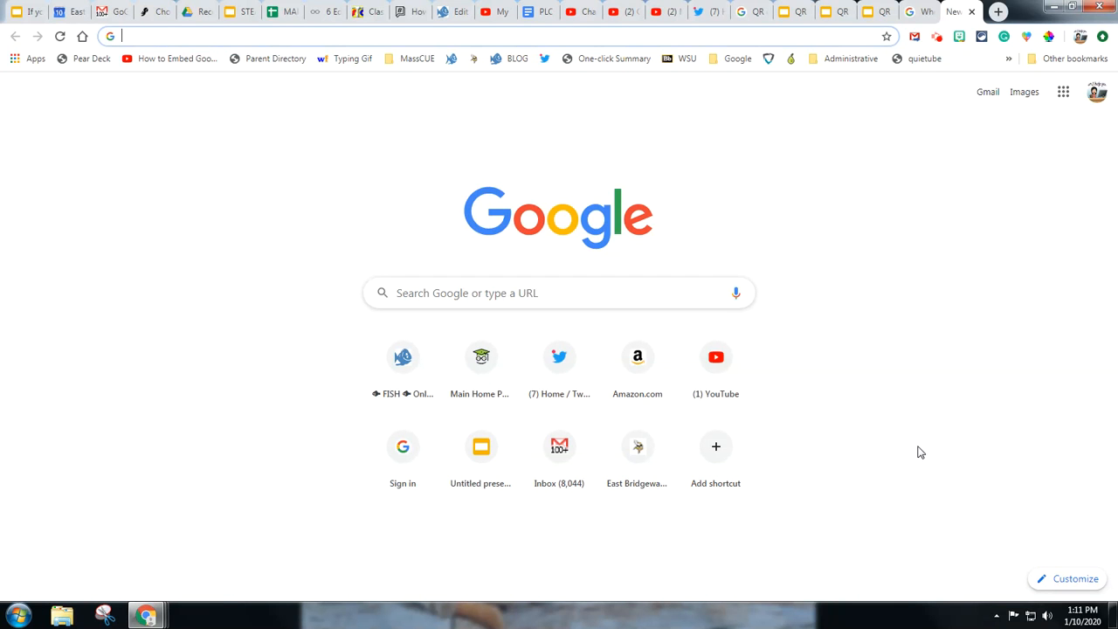
{"action": "mouse_move", "coordinate": [908, 451]}
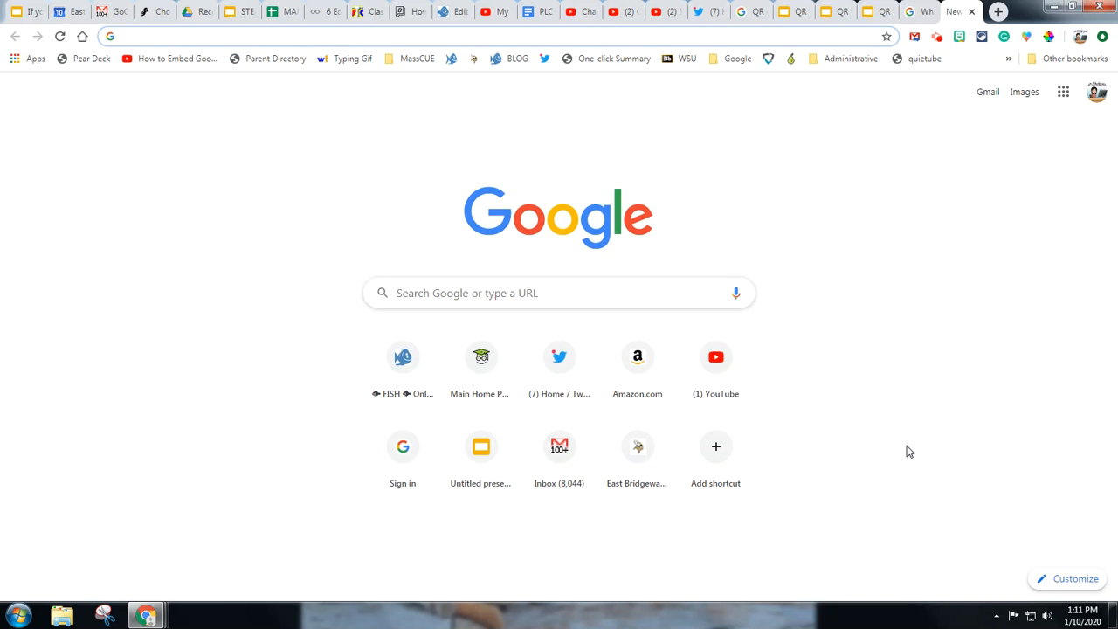
{"action": "mouse_move", "coordinate": [910, 444]}
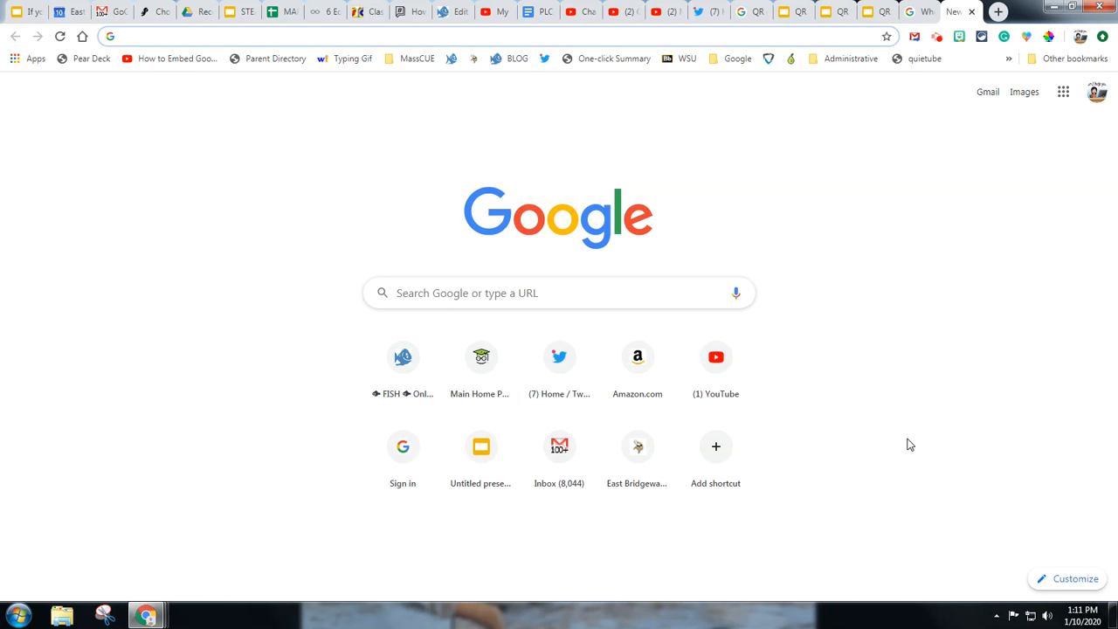
{"action": "mouse_move", "coordinate": [906, 447]}
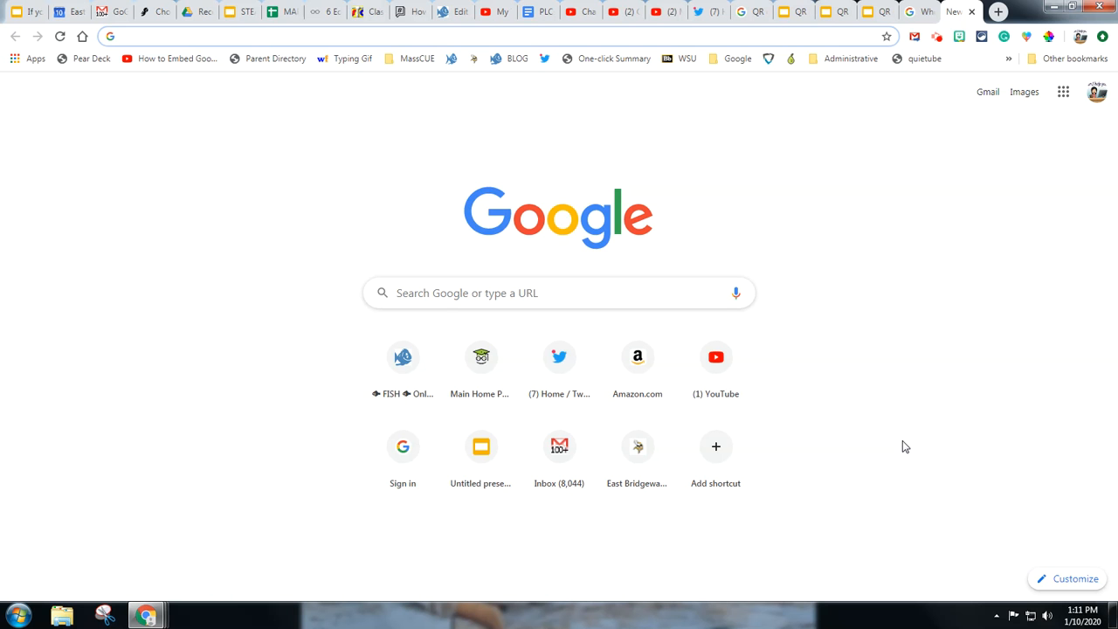
{"action": "mouse_move", "coordinate": [902, 447]}
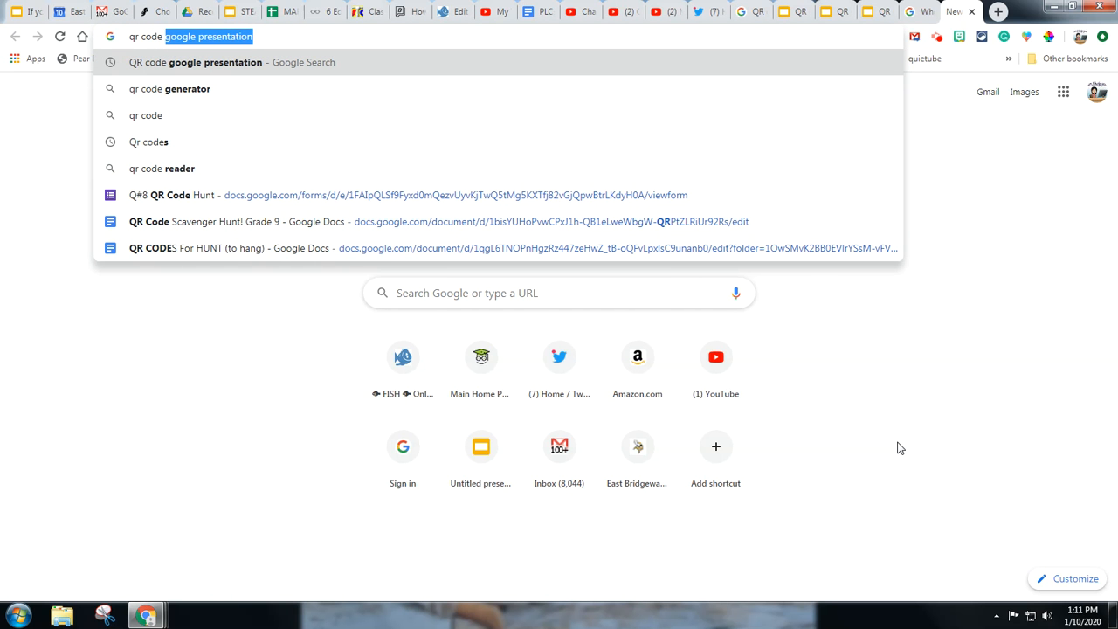
- Search Google for "qr code generator", then go to the bit.do link shortener site
{"action": "type", "text": "qr code generator"}
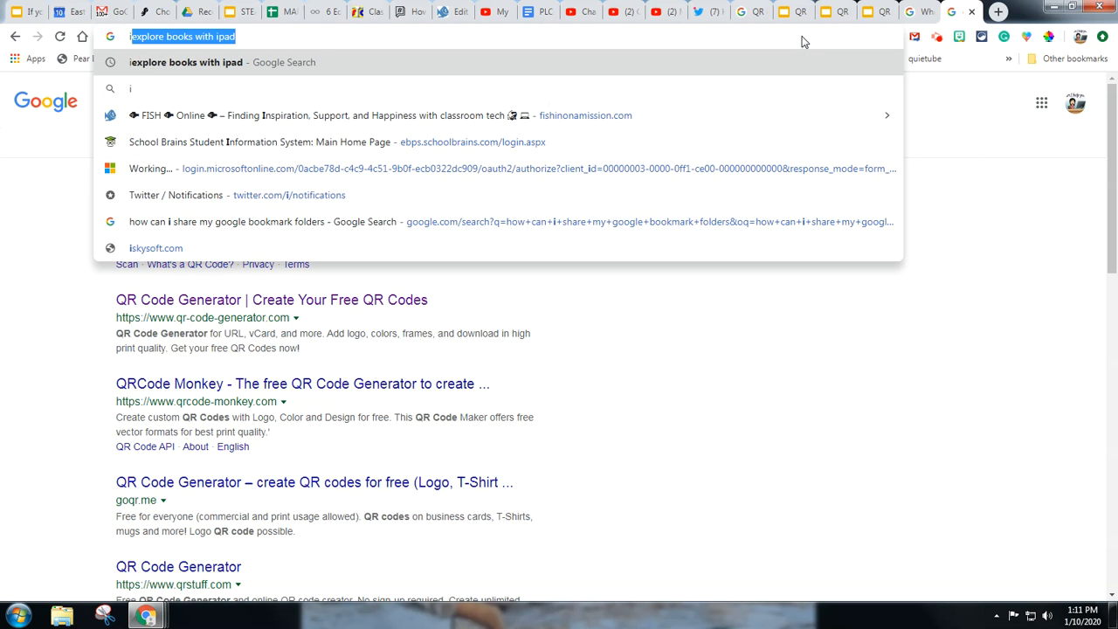
{"action": "type", "text": "bit.do"}
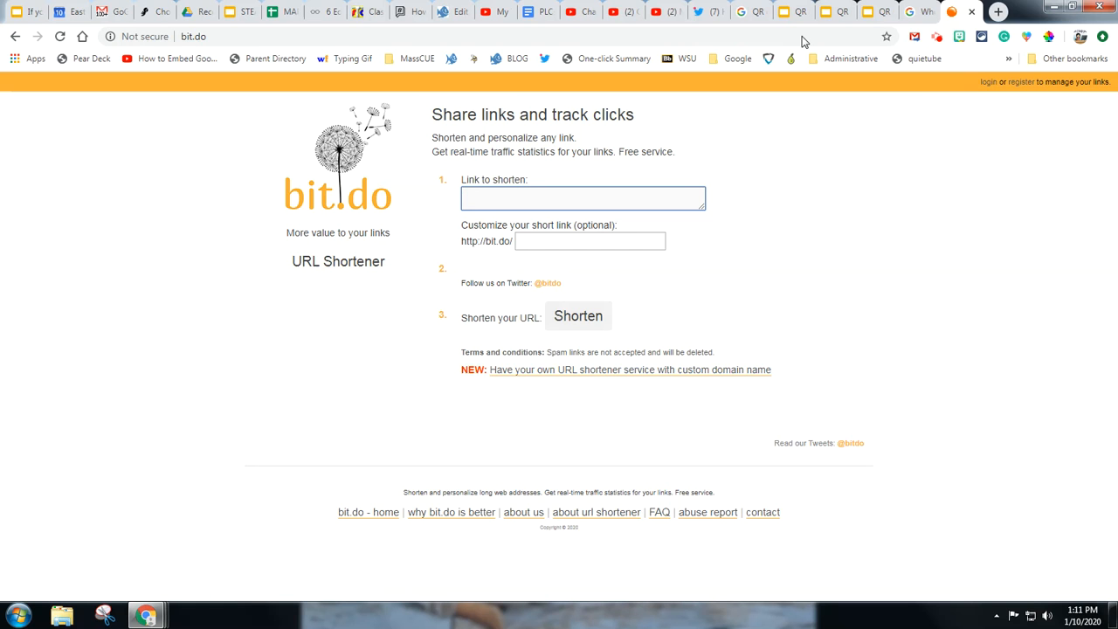
{"action": "mouse_move", "coordinate": [999, 11]}
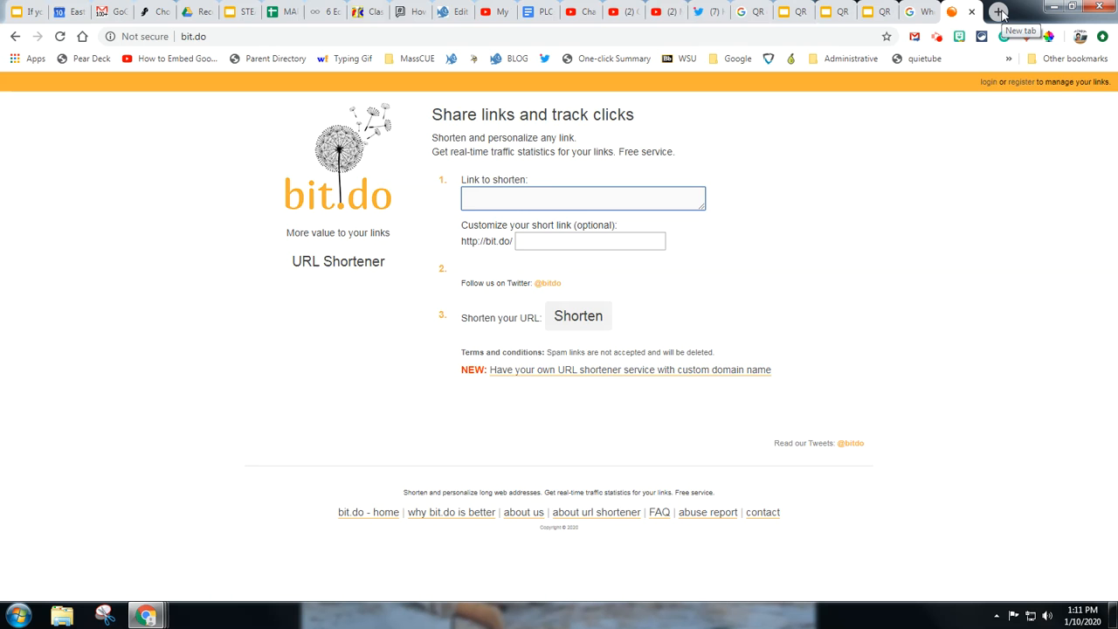
- Load the FISH Online blog (fishinonamission.com) in a new browser tab
{"action": "left_click", "coordinate": [997, 10]}
{"action": "type", "text": "fishonamission.com"}
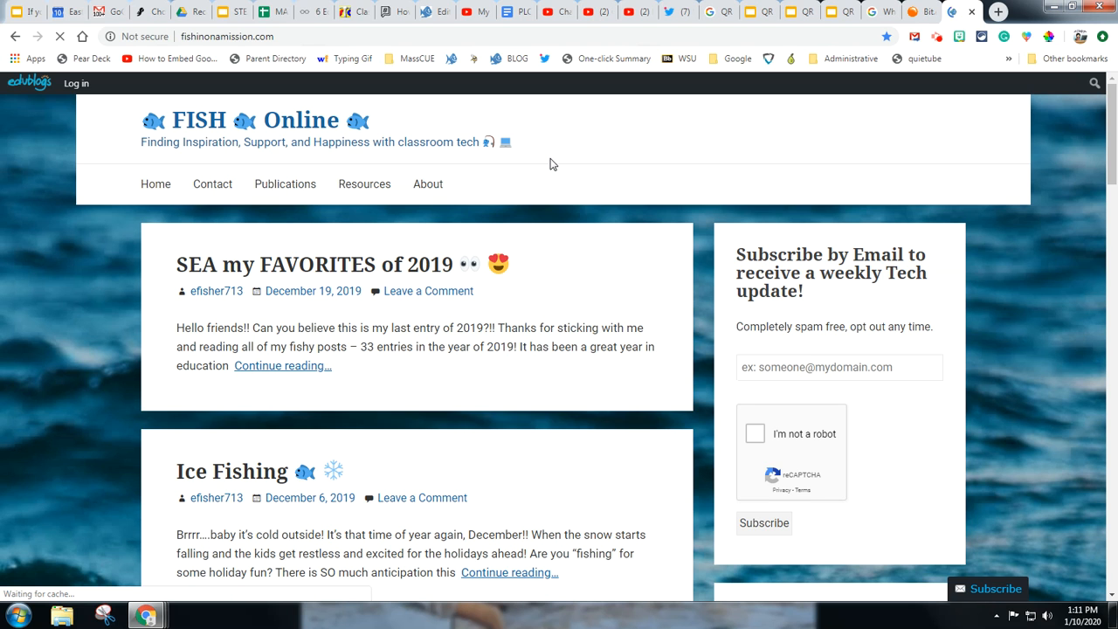
- Copy the FISH Online blog URL and paste it into bit.do's link-to-shorten field
{"action": "left_click", "coordinate": [227, 34]}
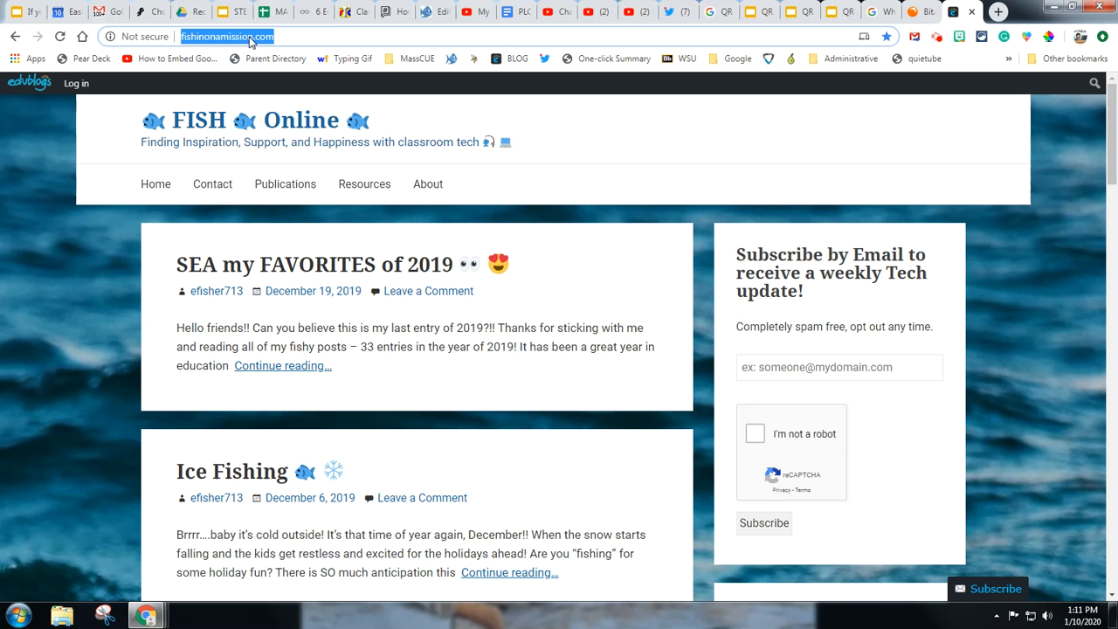
{"action": "mouse_move", "coordinate": [926, 10]}
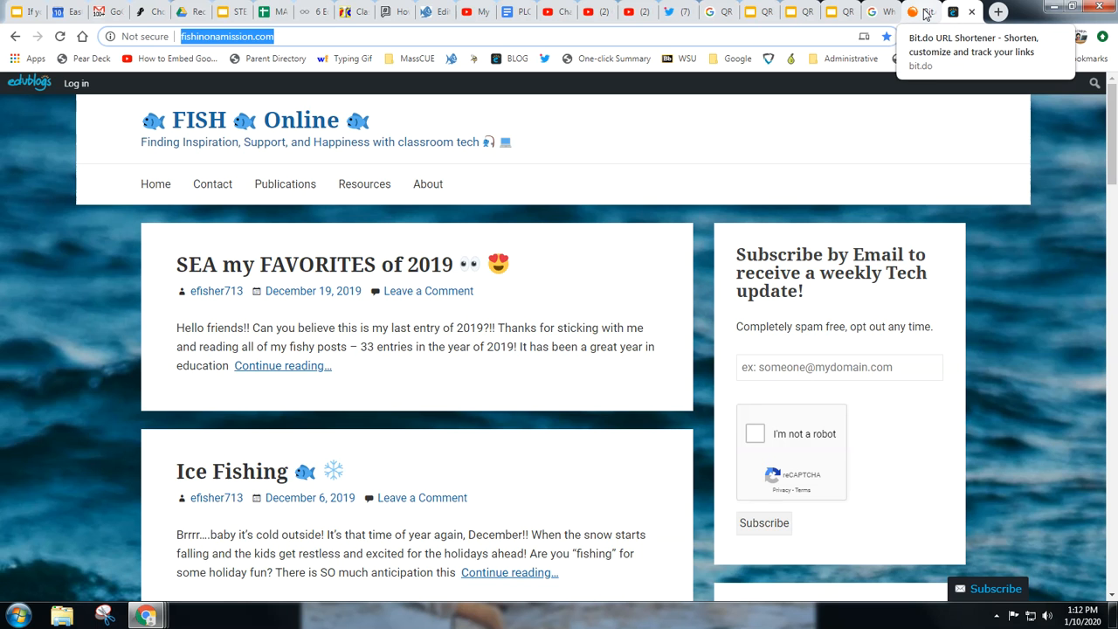
{"action": "left_click", "coordinate": [927, 10]}
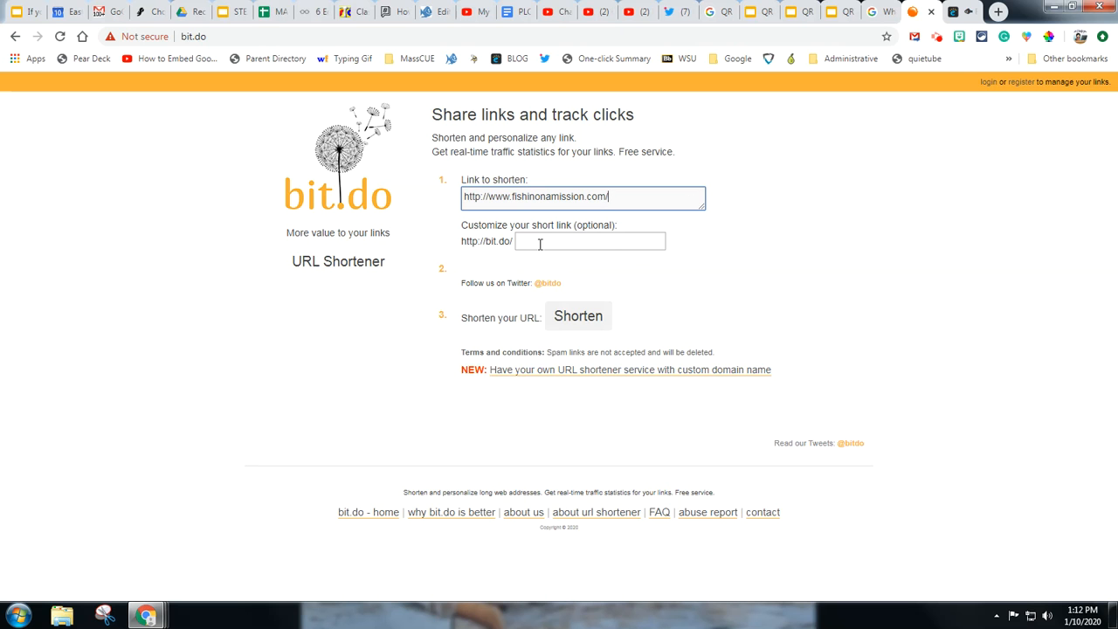
- Request custom ending FISH, then change it to FISHBITS after FISH is rejected as taken
{"action": "left_click", "coordinate": [591, 241]}
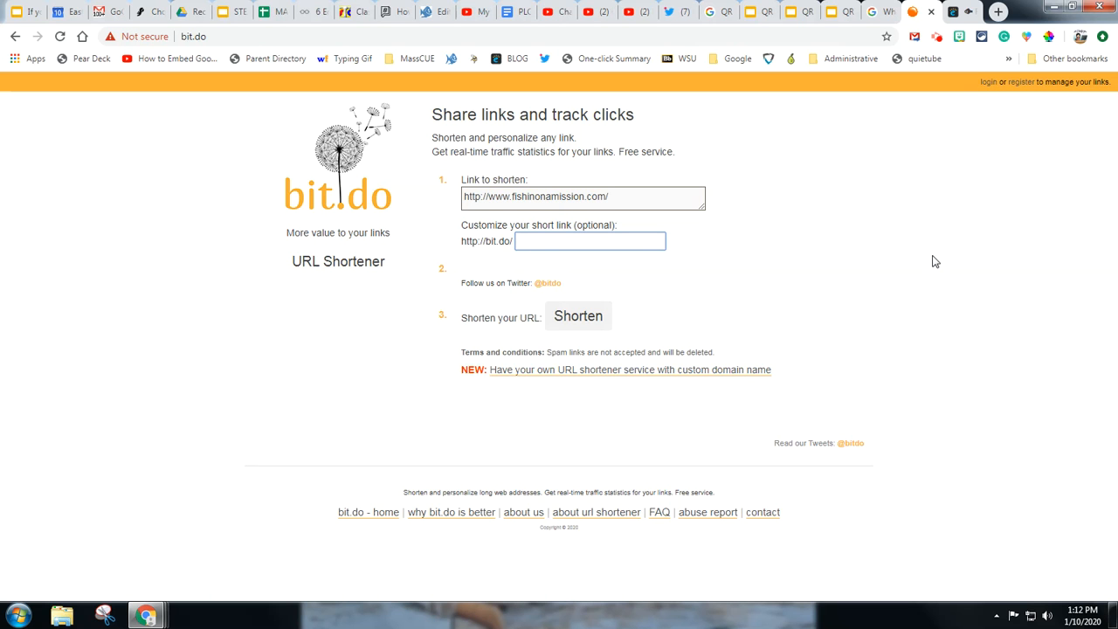
{"action": "type", "text": "FISH"}
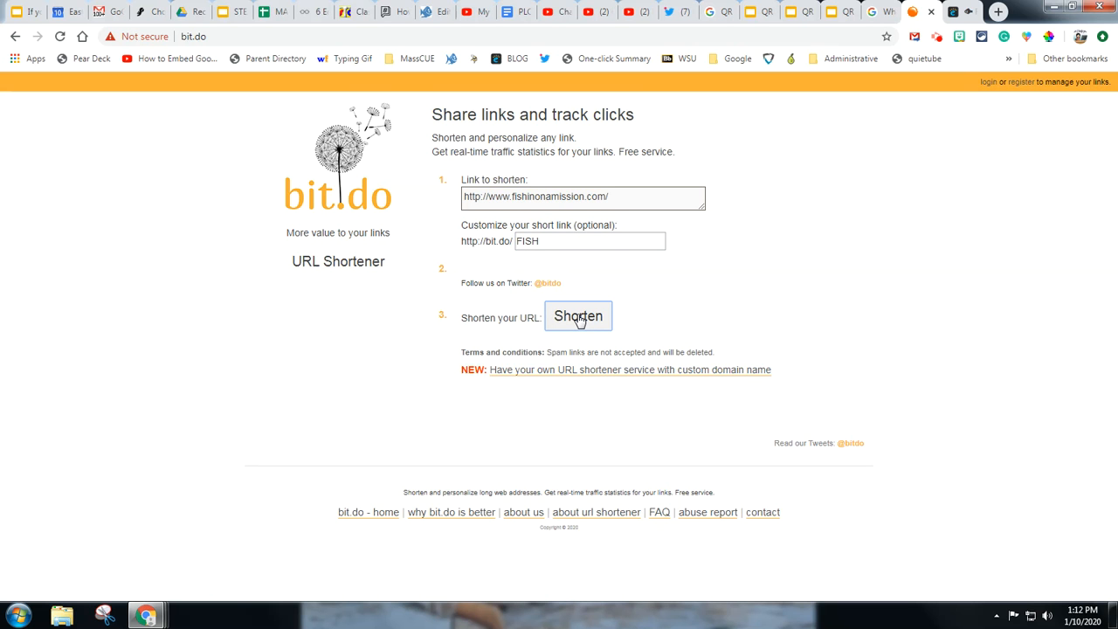
{"action": "left_click", "coordinate": [578, 317]}
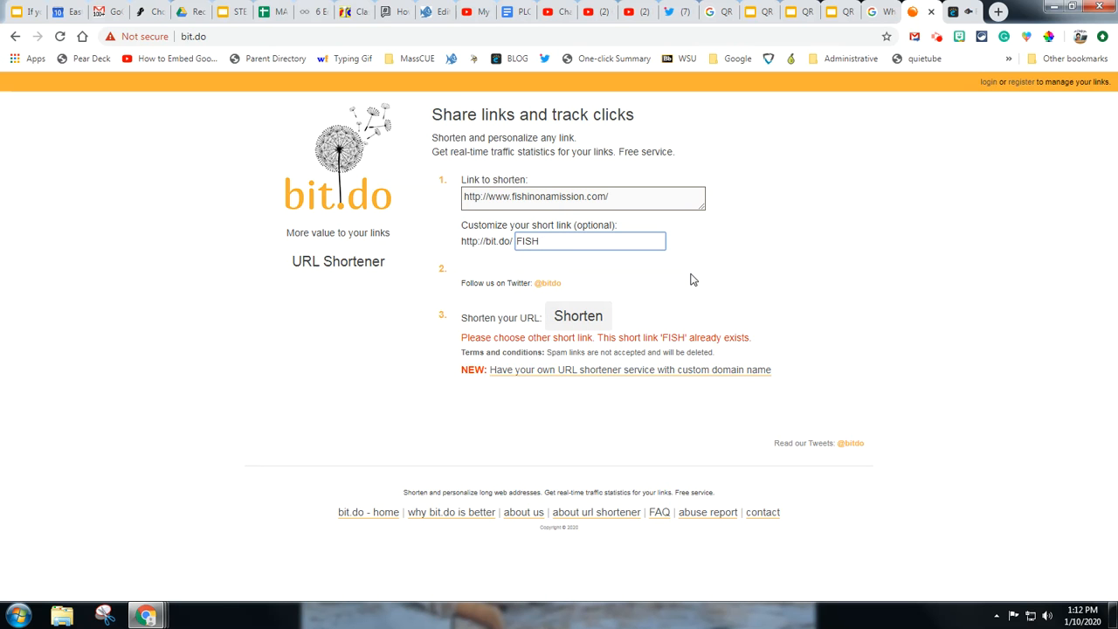
{"action": "left_click", "coordinate": [577, 315]}
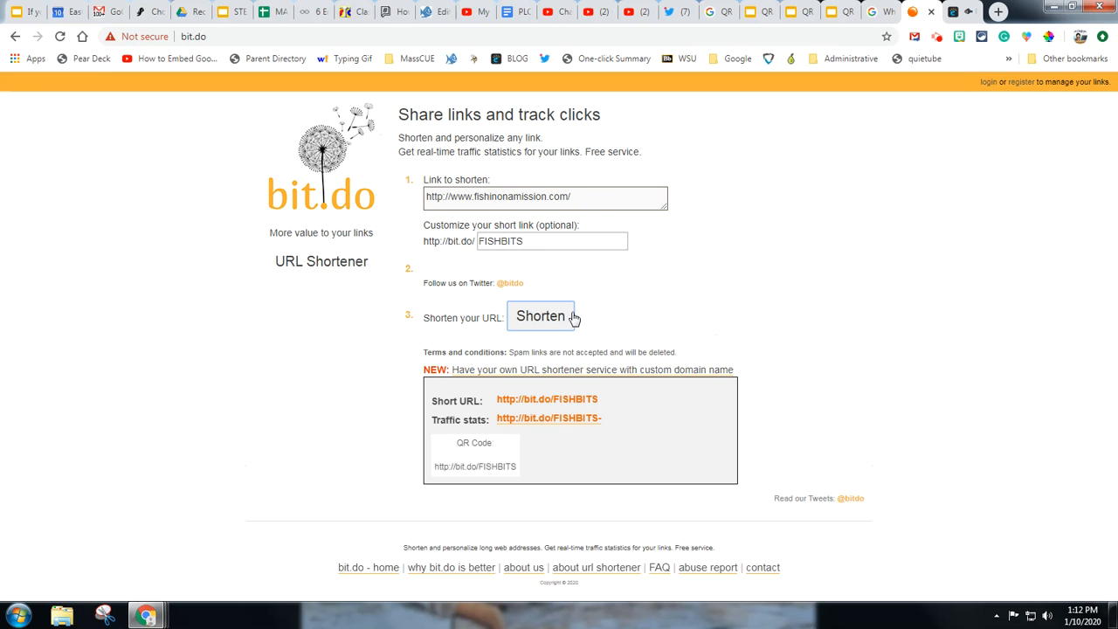
- Generate the bit.do/FISHBITS short link with its QR code for the blog
{"action": "left_click", "coordinate": [540, 315]}
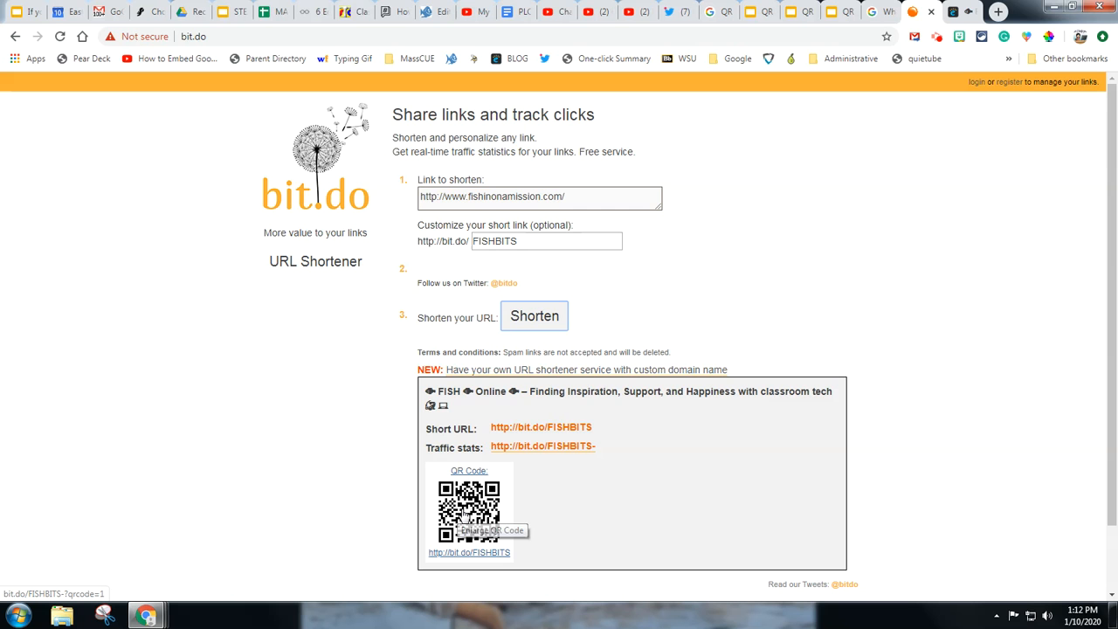
{"action": "mouse_move", "coordinate": [411, 511]}
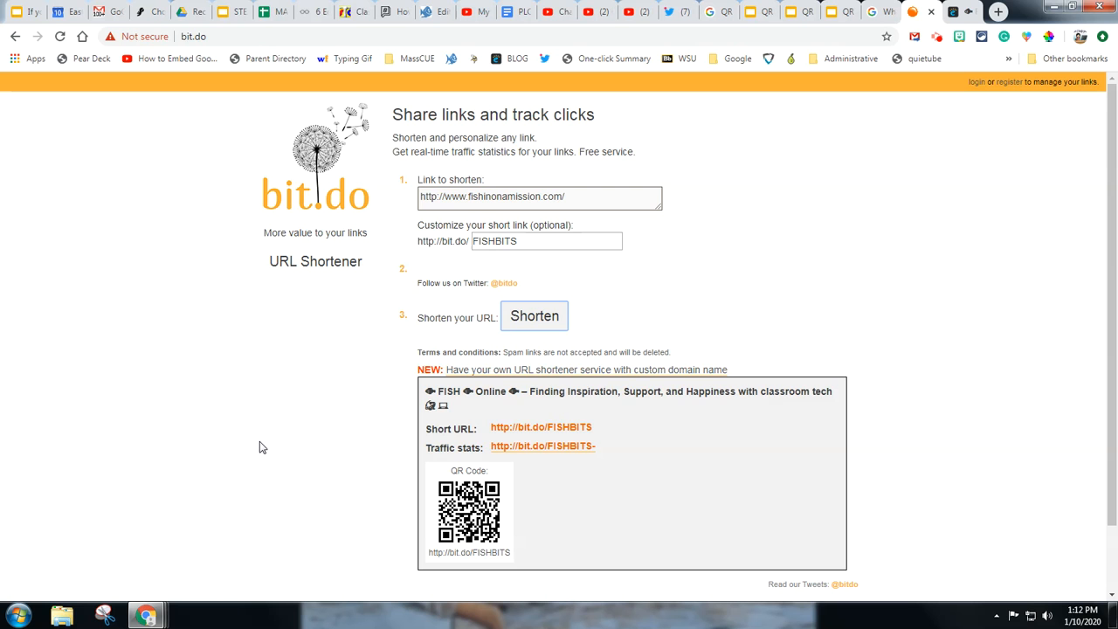
{"action": "mouse_move", "coordinate": [612, 429]}
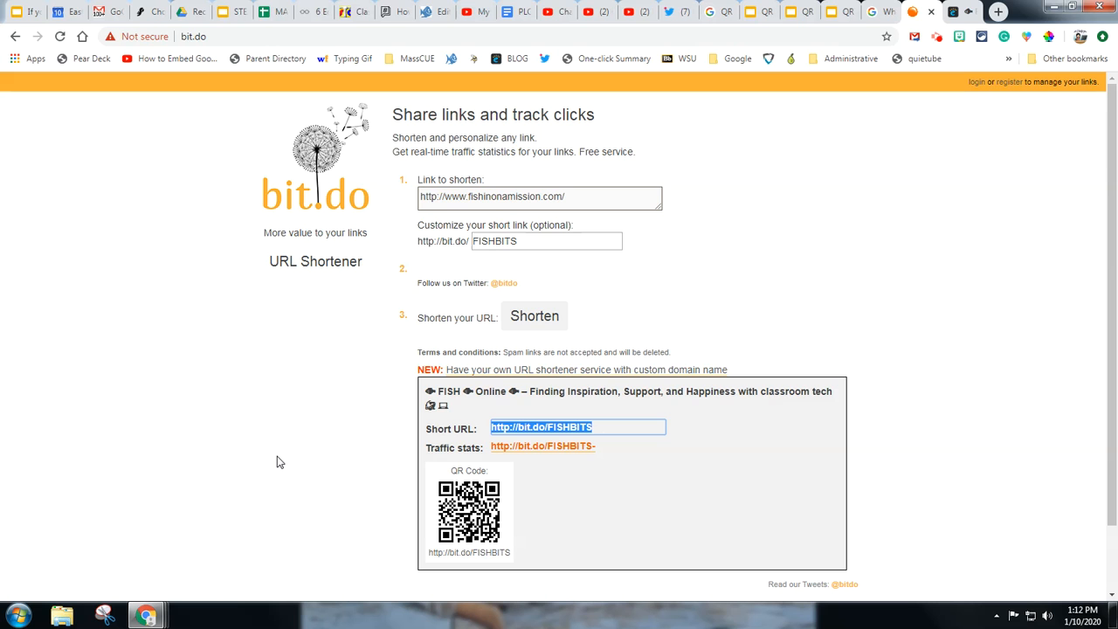
{"action": "mouse_move", "coordinate": [283, 454]}
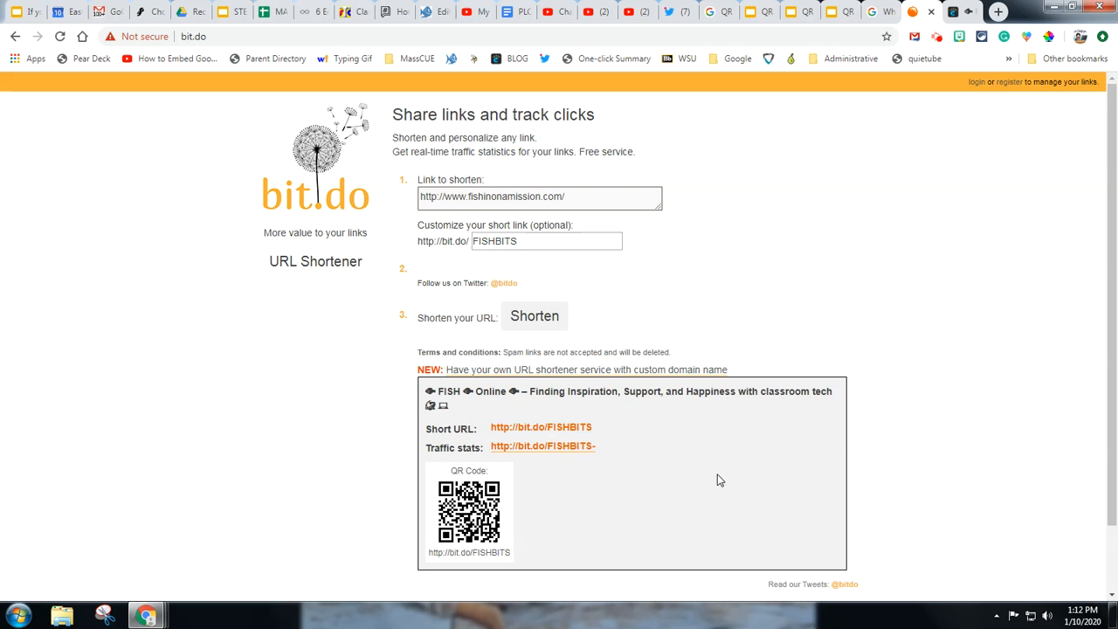
{"action": "mouse_move", "coordinate": [685, 504]}
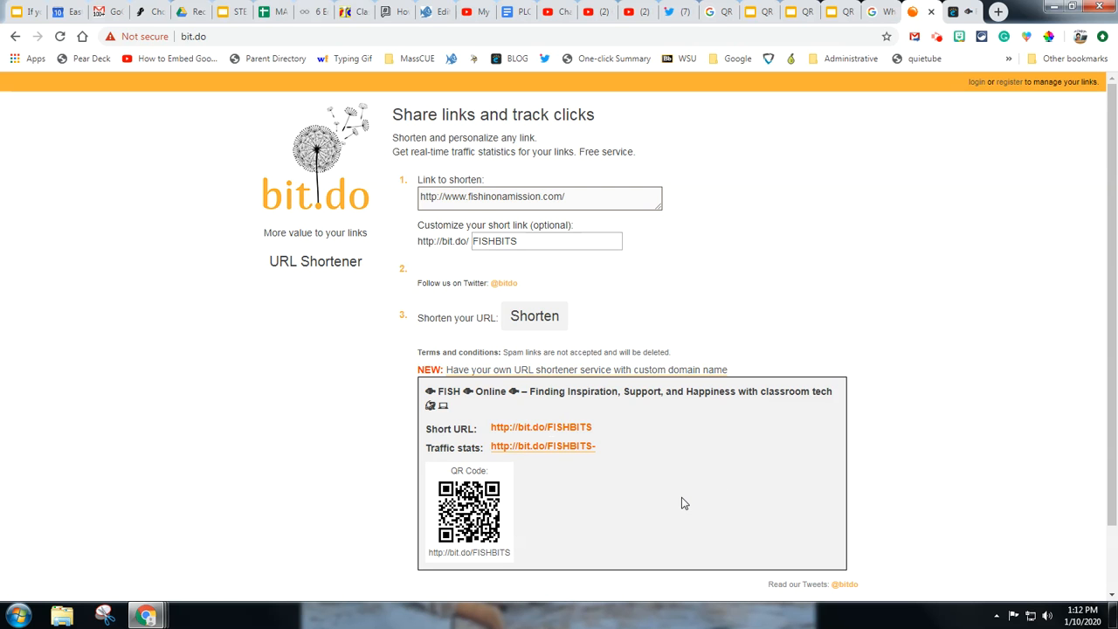
{"action": "mouse_move", "coordinate": [515, 11]}
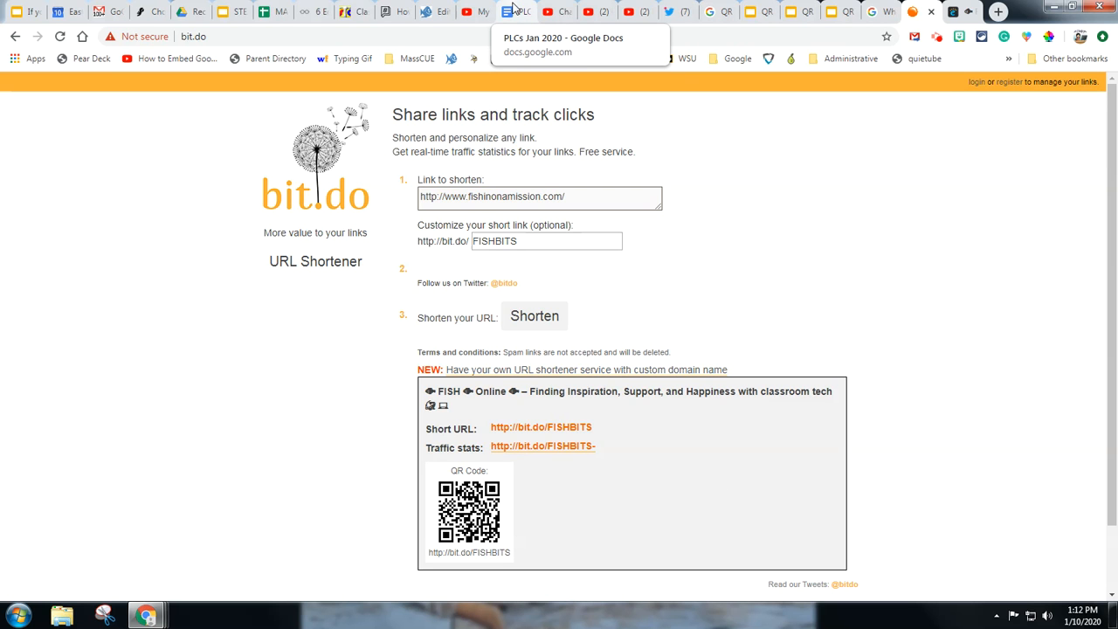
{"action": "mouse_move", "coordinate": [234, 11]}
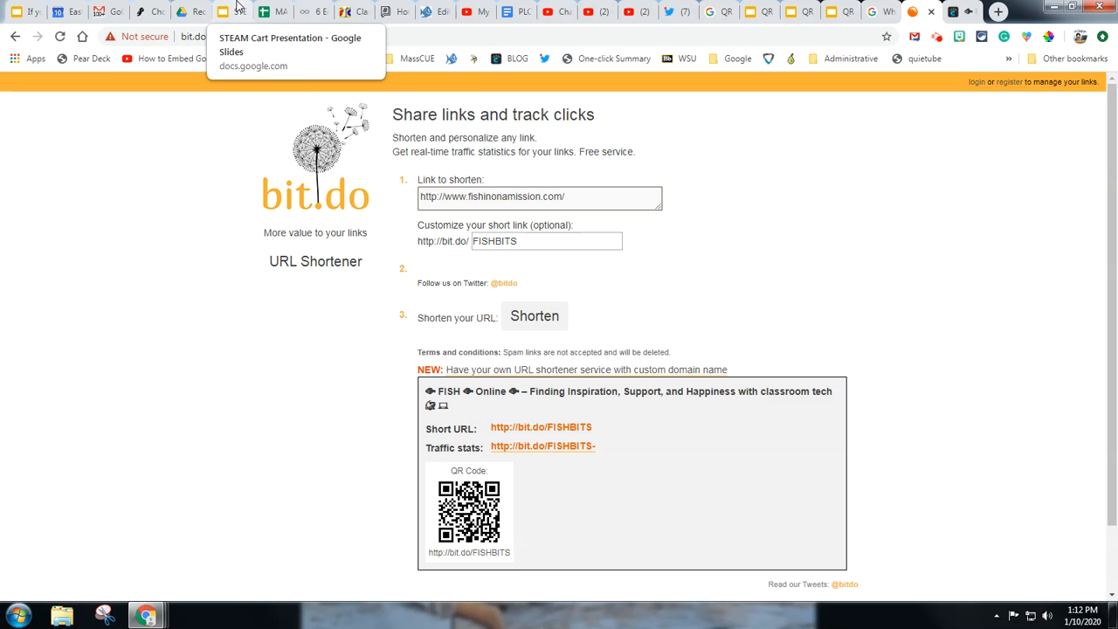
- Copy the STEAM Cart presentation's share URL and paste it as bit.do's link to shorten
{"action": "left_click", "coordinate": [231, 10]}
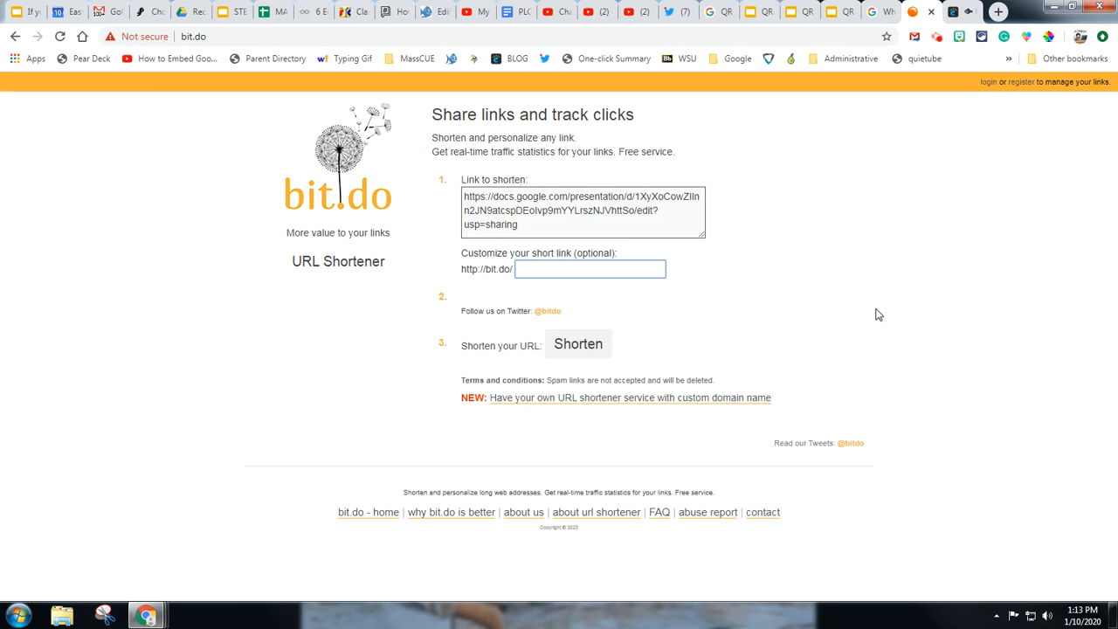
- Shorten the presentation link with custom ending STEAMCART, producing bit.do/STEAMCART and its QR code
{"action": "type", "text": "STEAM"}
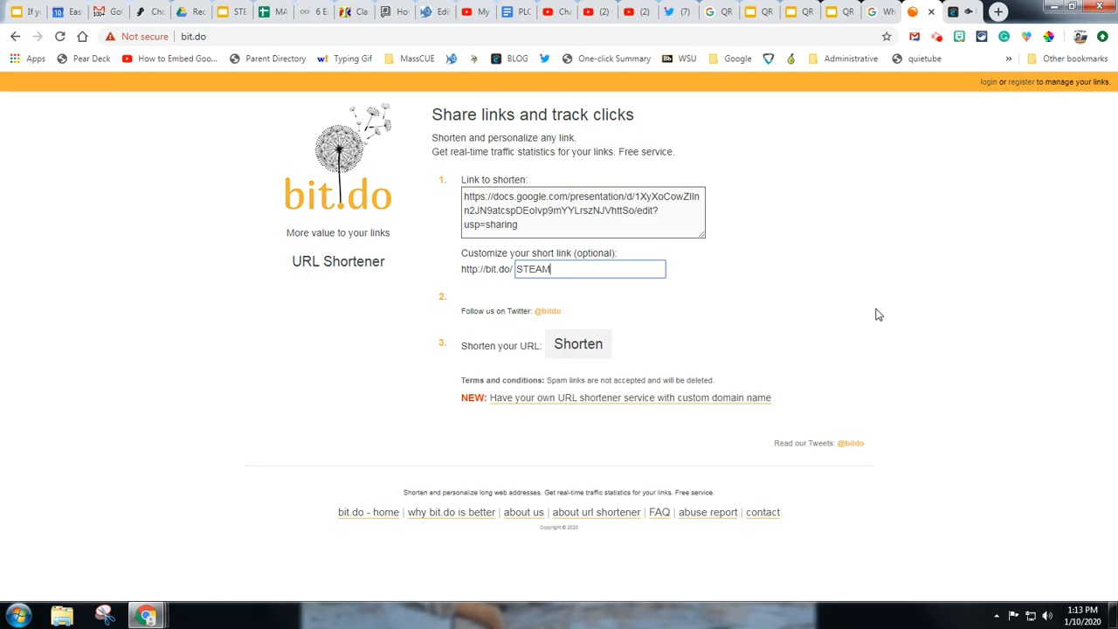
{"action": "type", "text": "CART"}
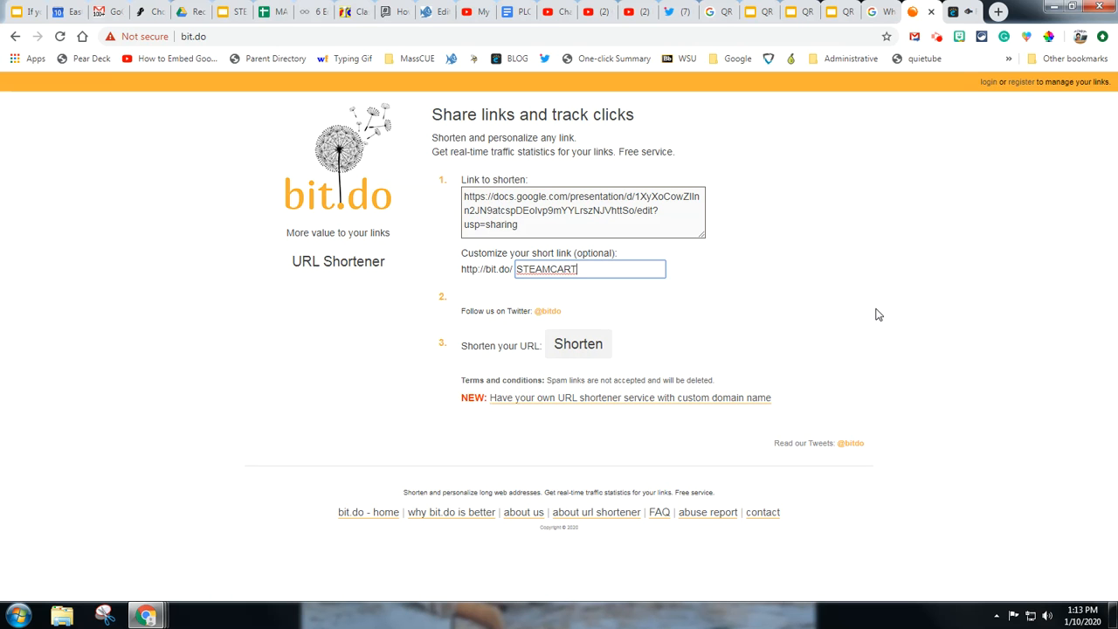
{"action": "mouse_move", "coordinate": [578, 343]}
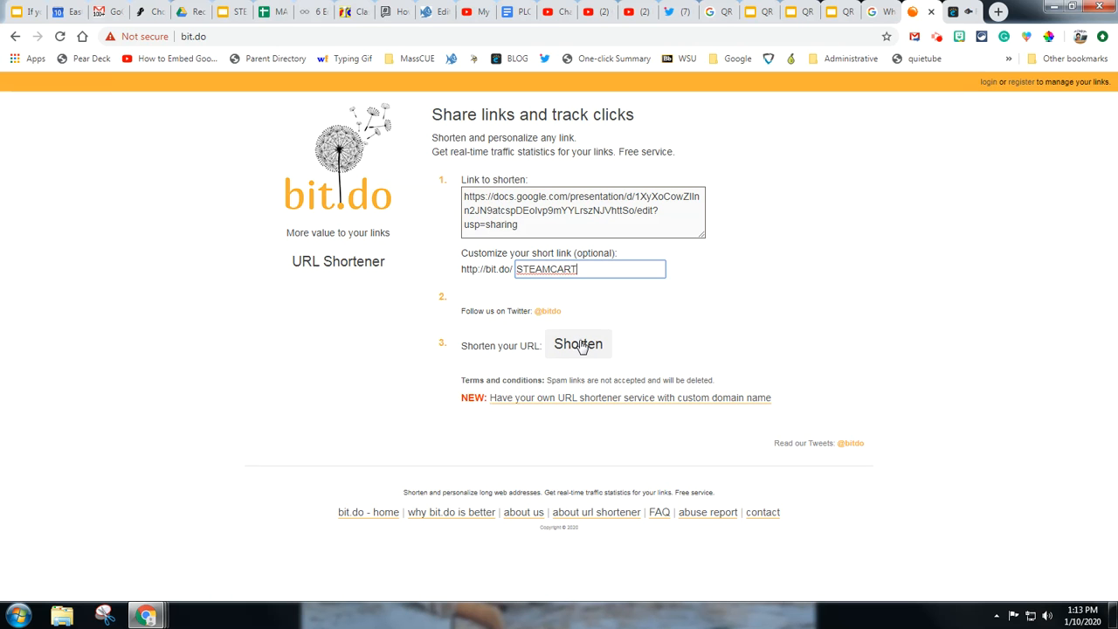
{"action": "left_click", "coordinate": [577, 342]}
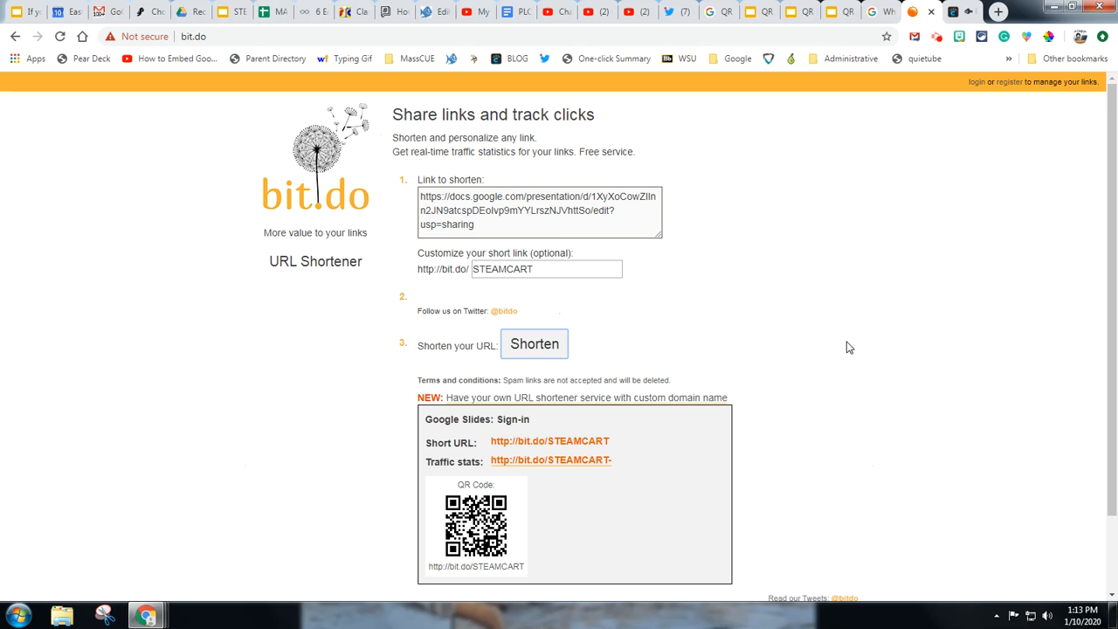
{"action": "double_click", "coordinate": [577, 440]}
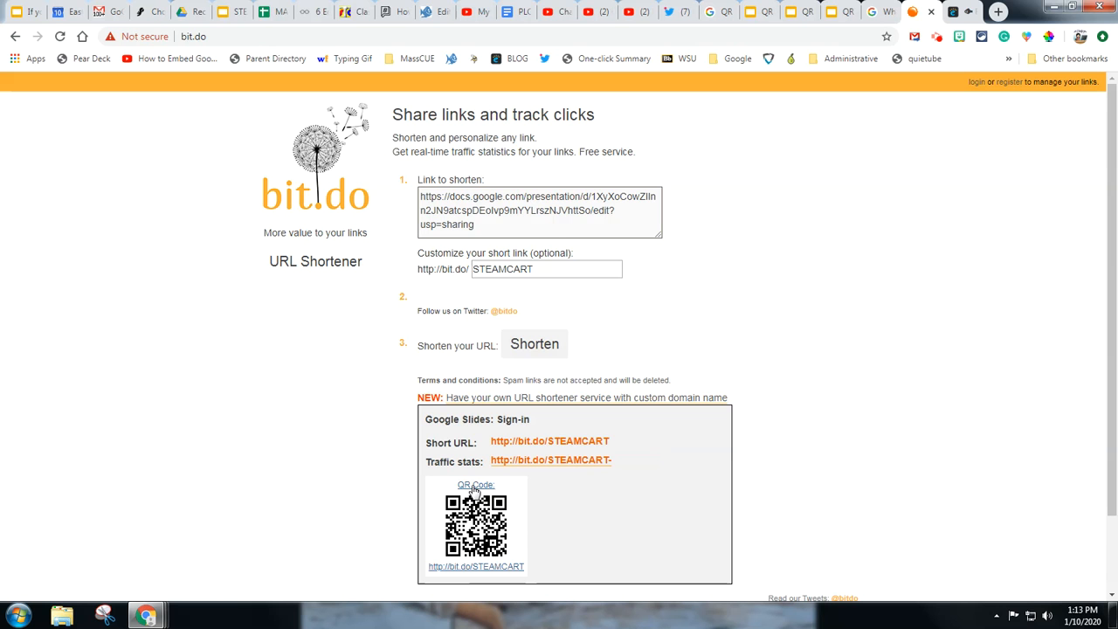
{"action": "mouse_move", "coordinate": [517, 575]}
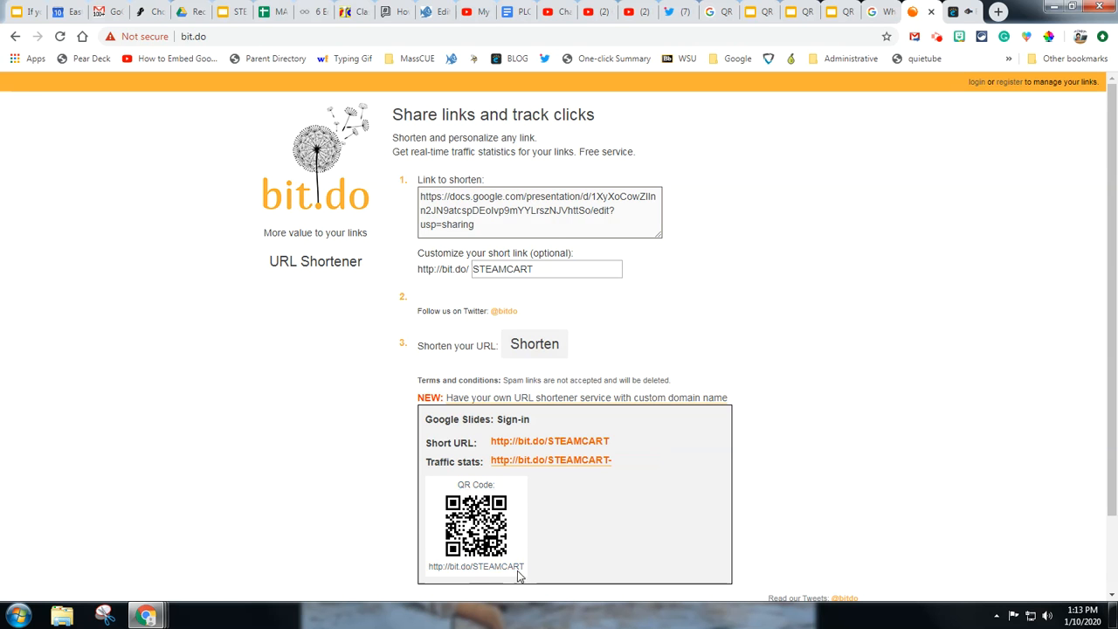
{"action": "mouse_move", "coordinate": [1042, 335]}
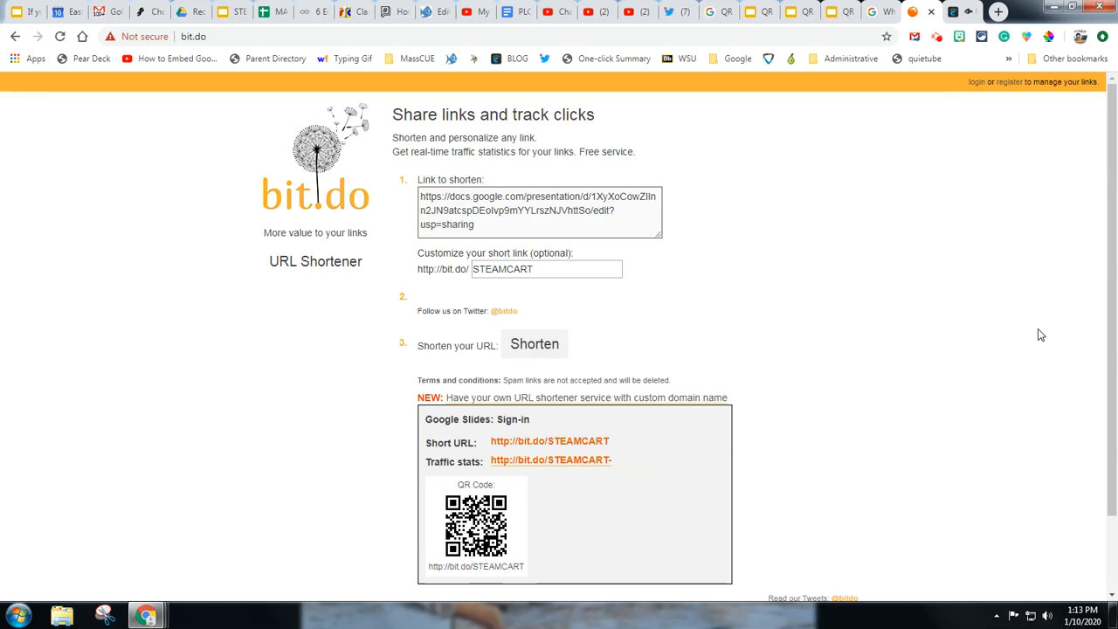